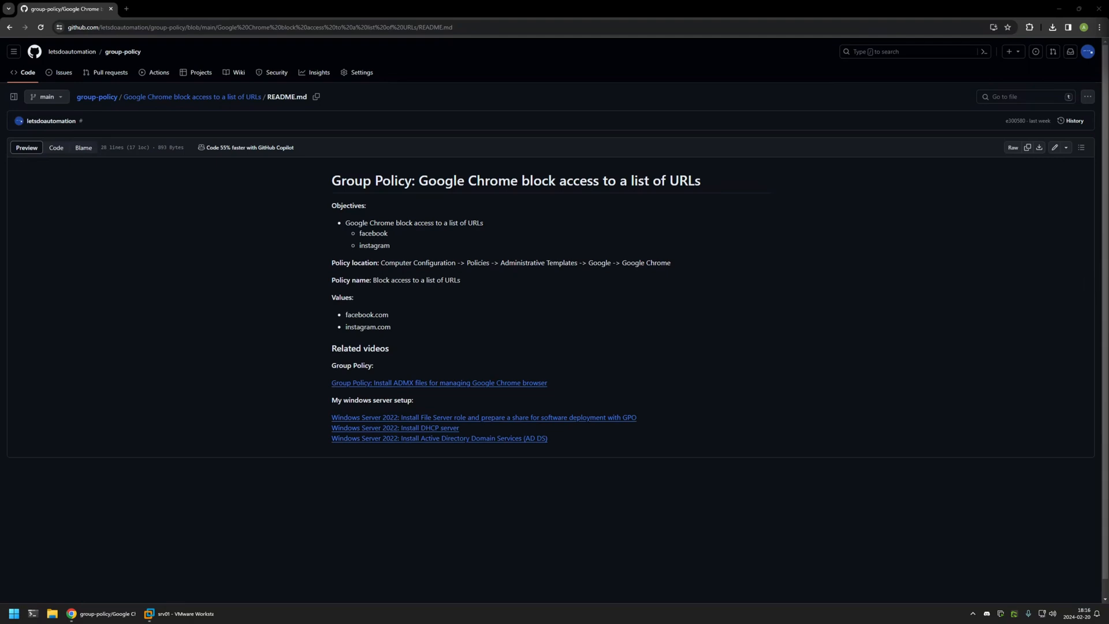
- Review the README's Chrome URL-blocking policy location, name and facebook.com/instagram.com values, then switch to the srv01 VM
drag(332, 365, 548, 438)
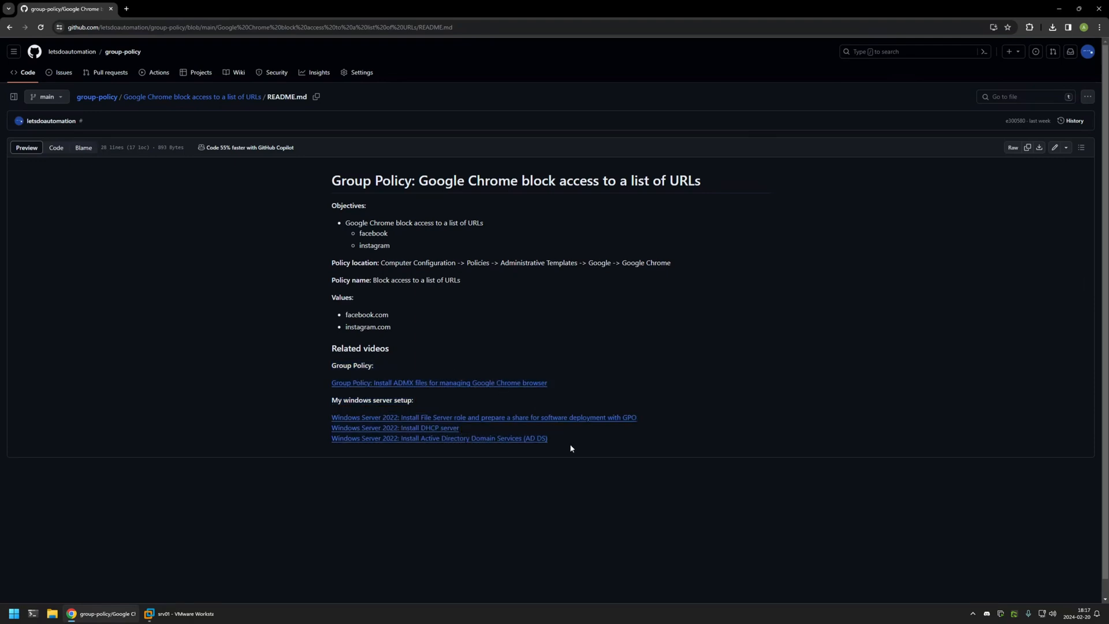
drag(331, 399, 548, 438)
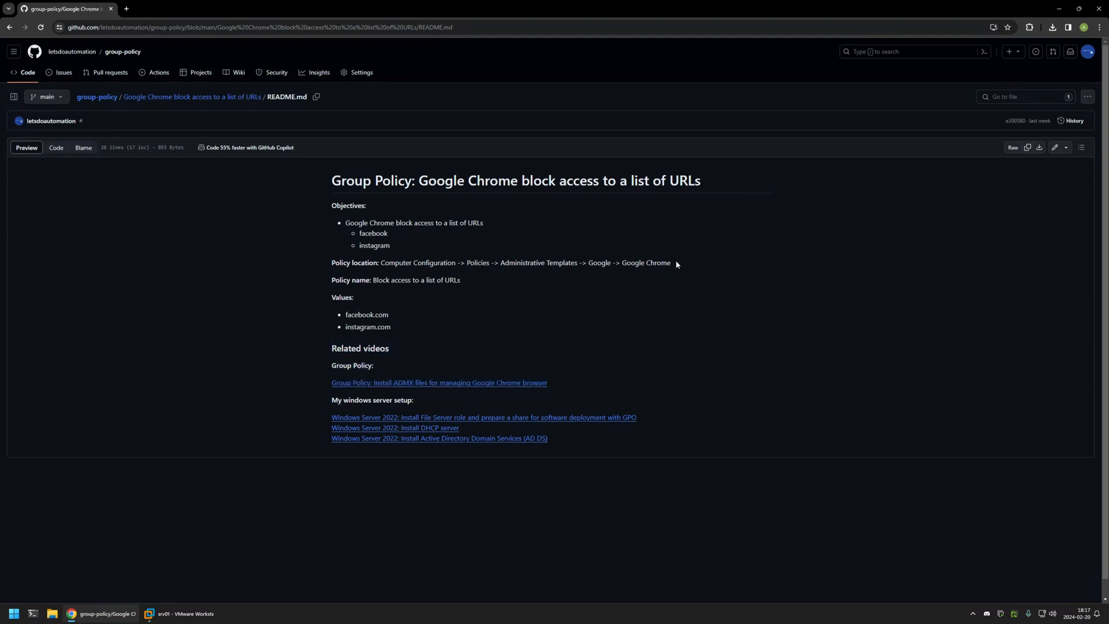
double_click(374, 245)
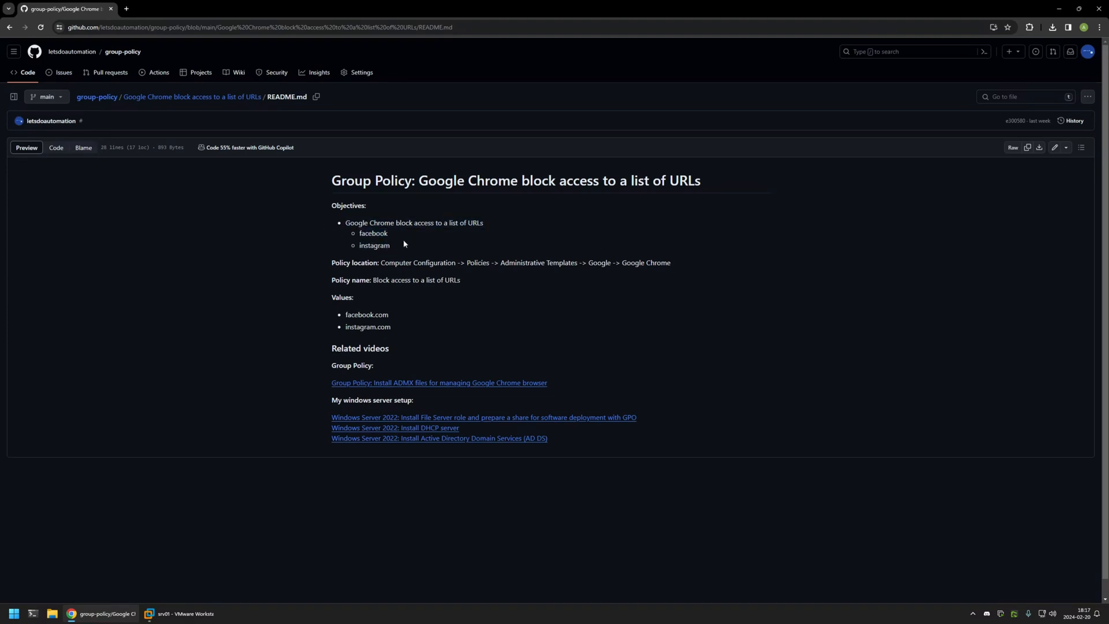
mouse_move(463, 344)
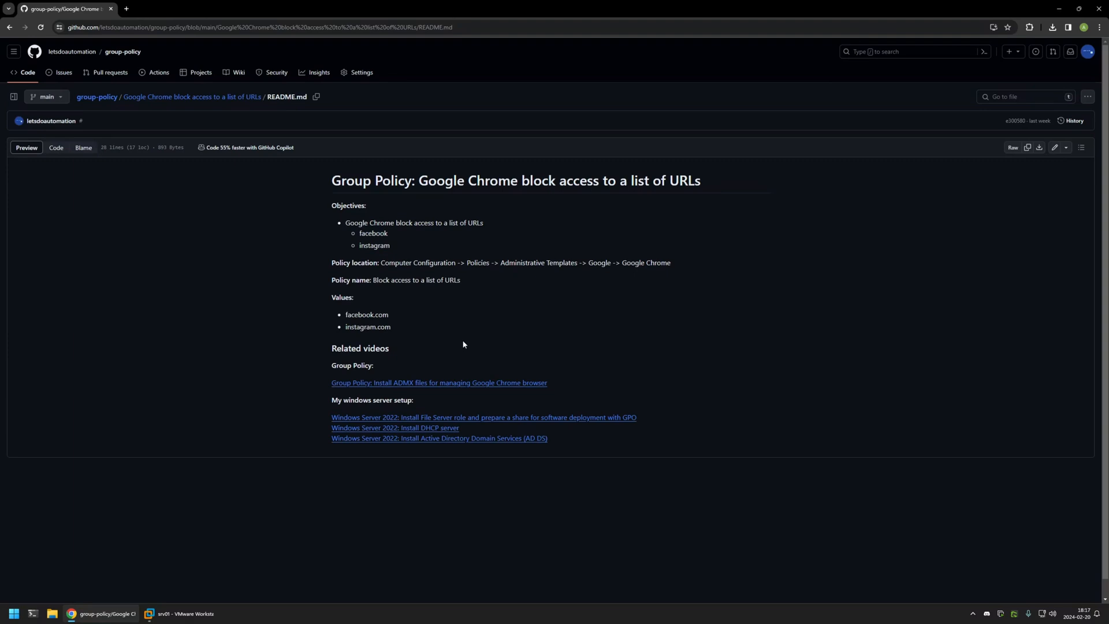
drag(331, 262, 391, 327)
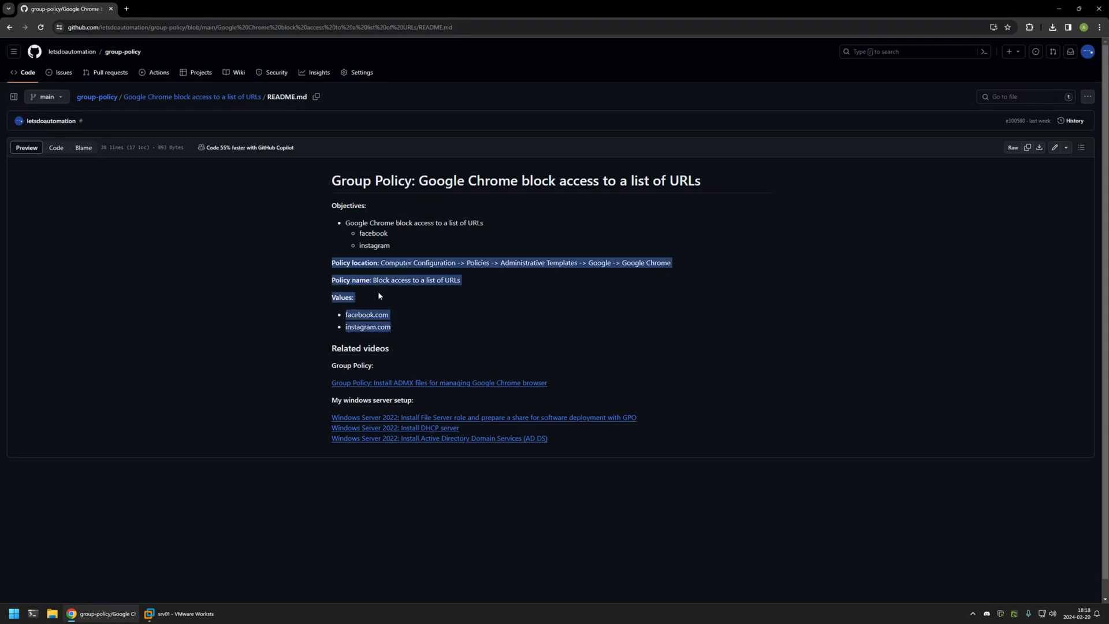
click(393, 317)
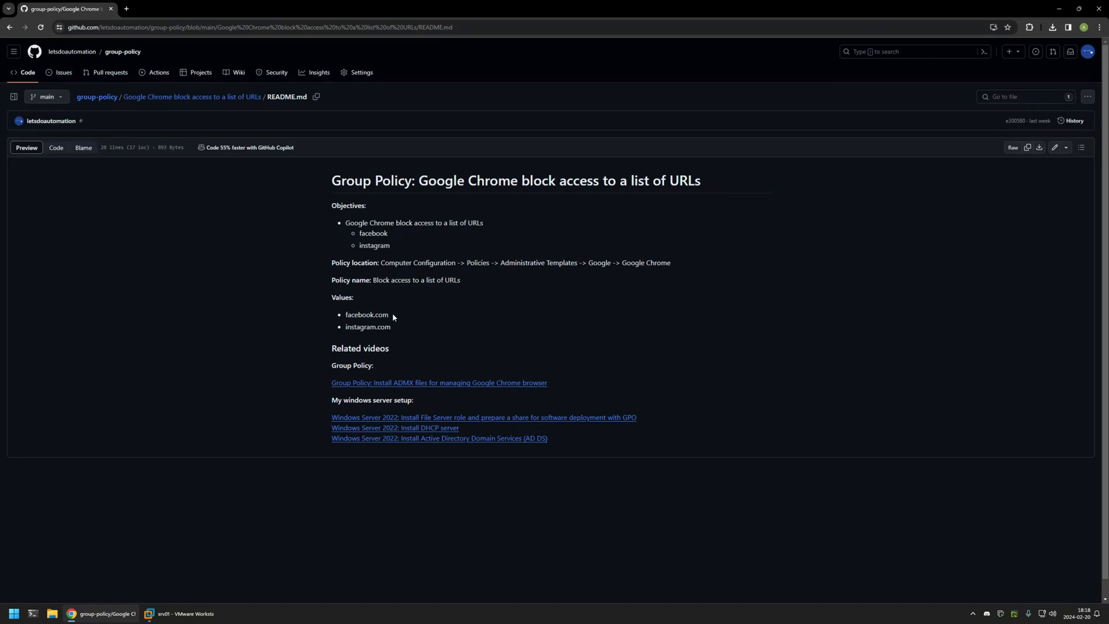
click(180, 613)
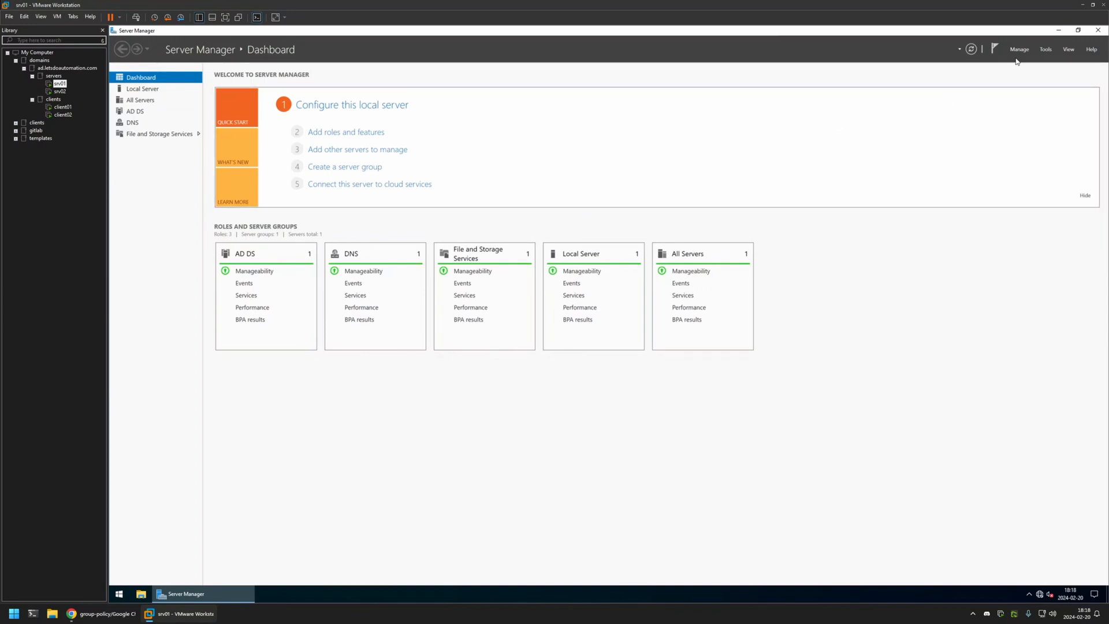
- Create a new unlinked GPO named 'chrome settings' under Group Policy Objects and select it
click(301, 593)
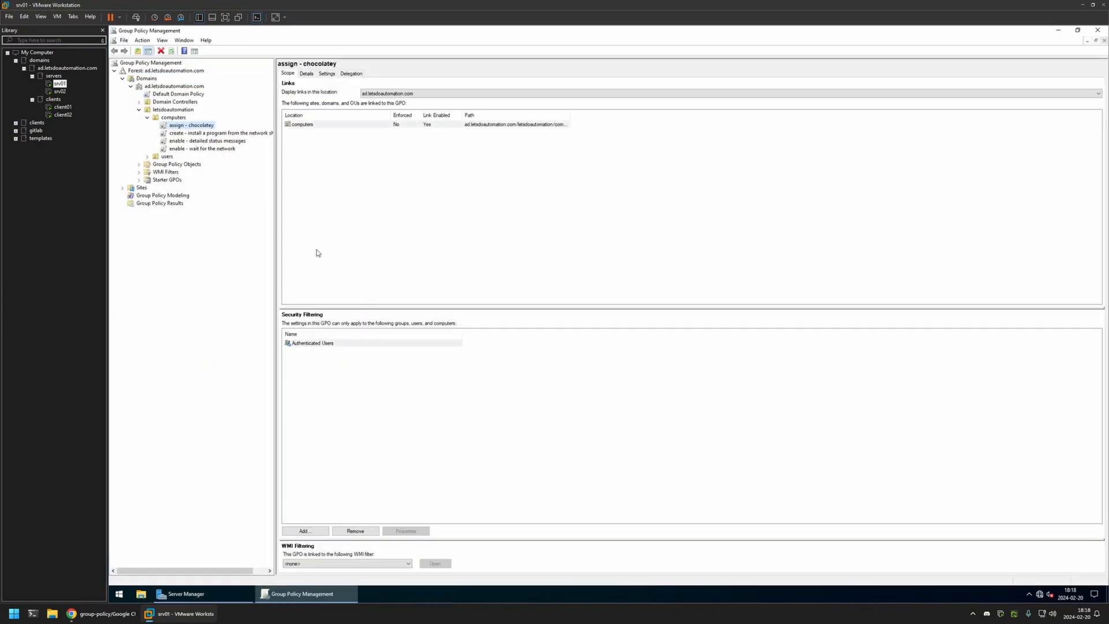
right_click(176, 163)
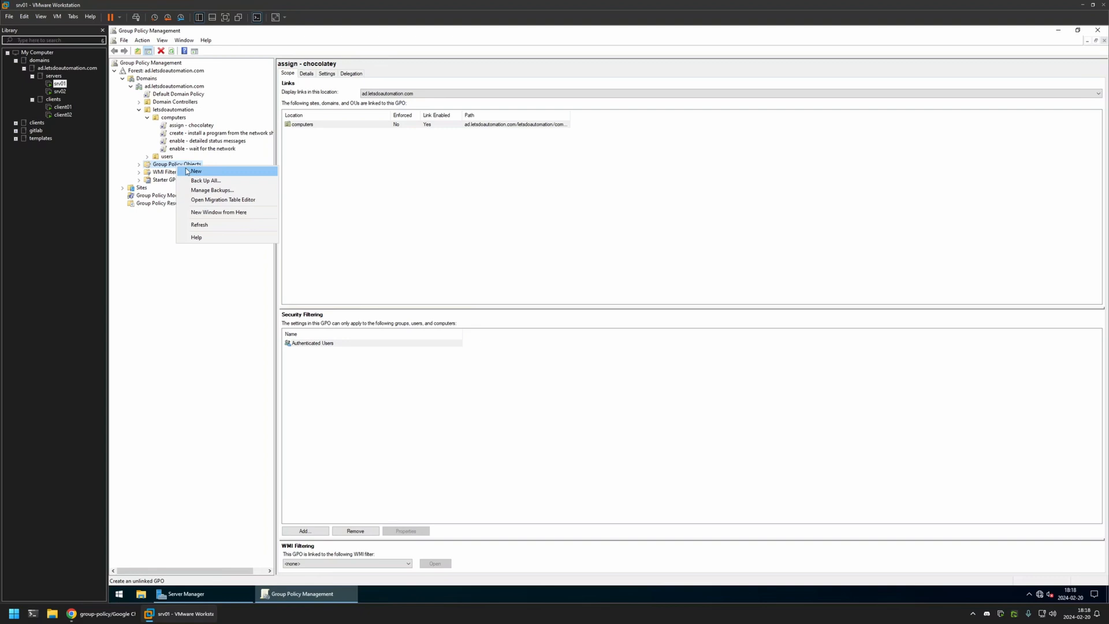
click(197, 171)
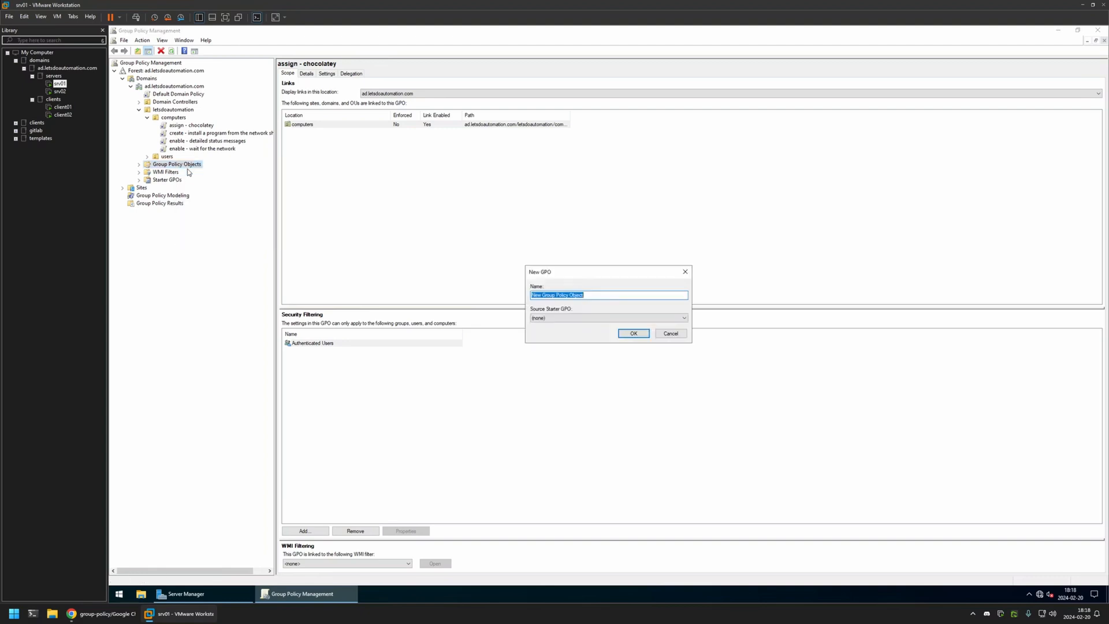
text(chrome settings)
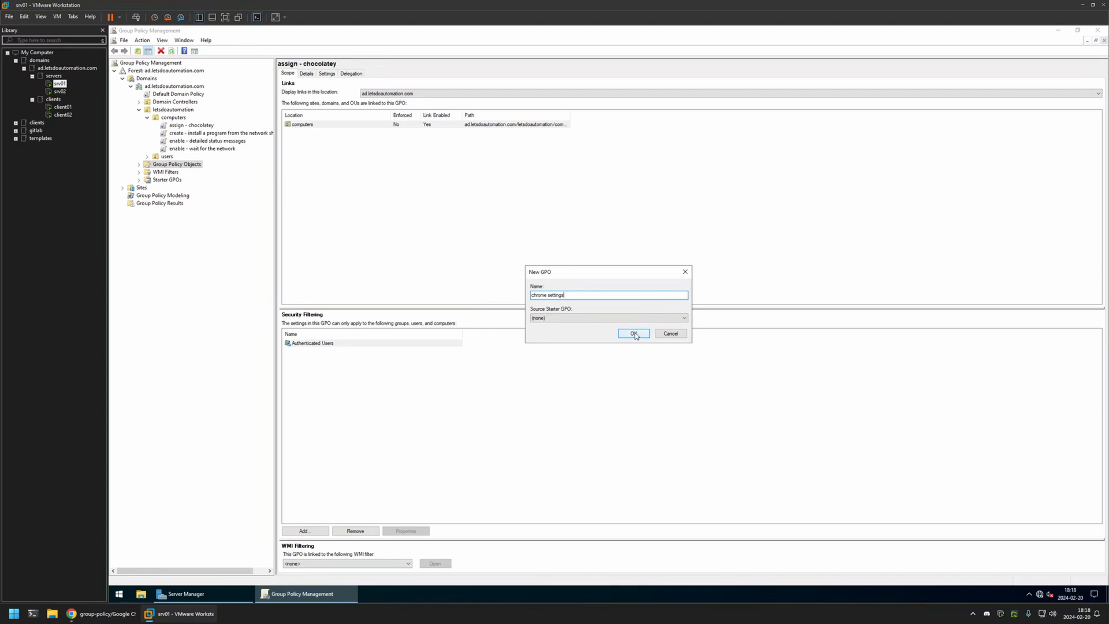
click(632, 333)
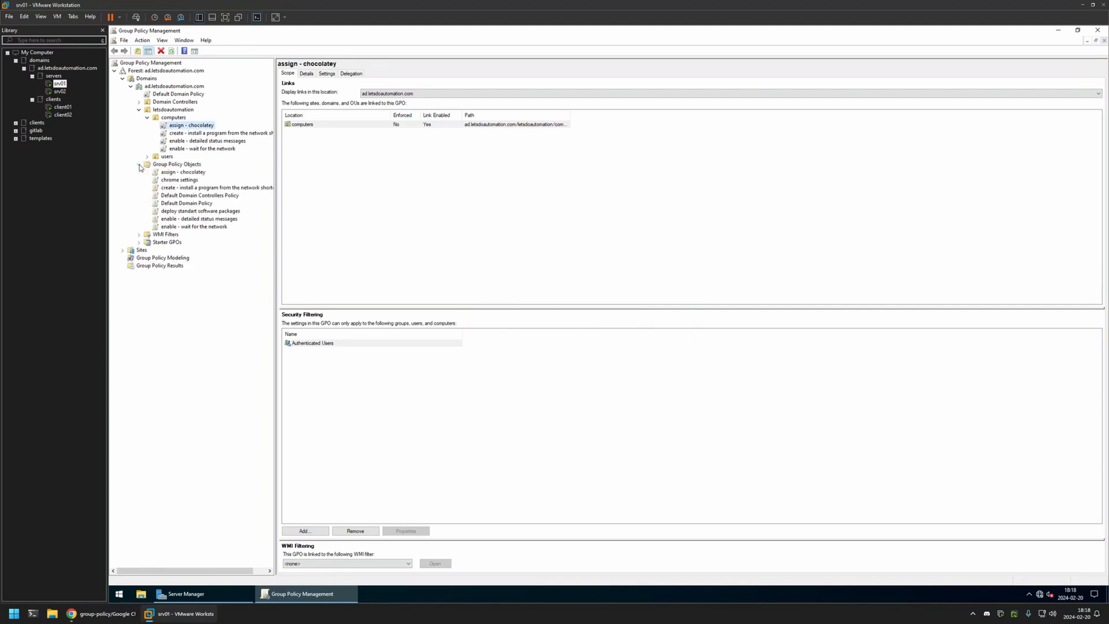
click(180, 179)
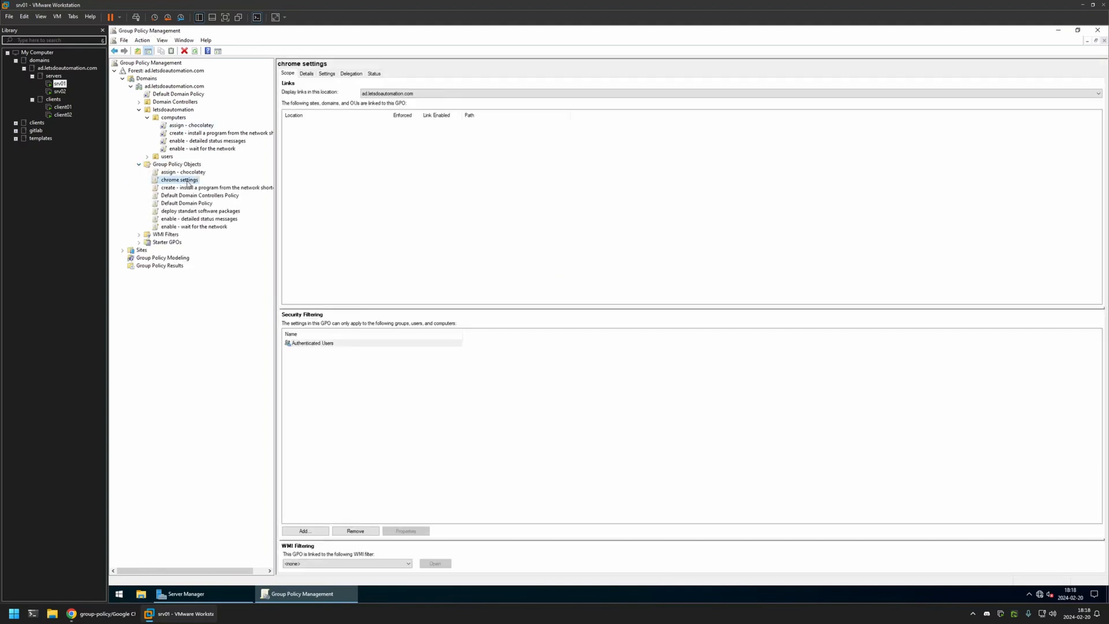
right_click(178, 180)
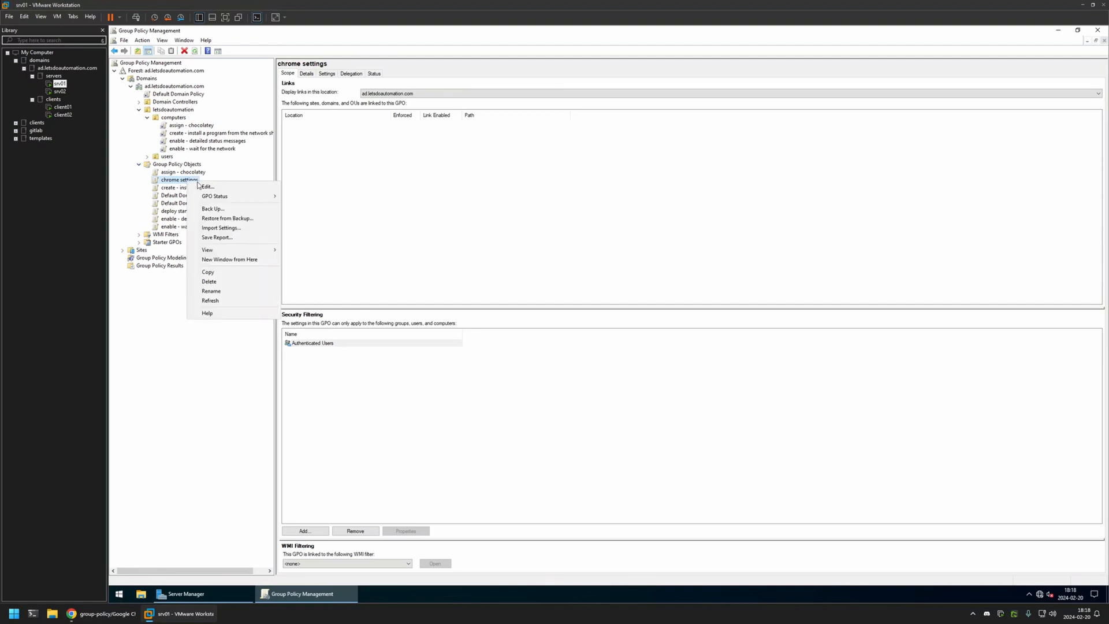
- Edit the GPO and browse Computer Configuration > Administrative Templates > Google Chrome to 'Block access to a list of URLs'
click(205, 186)
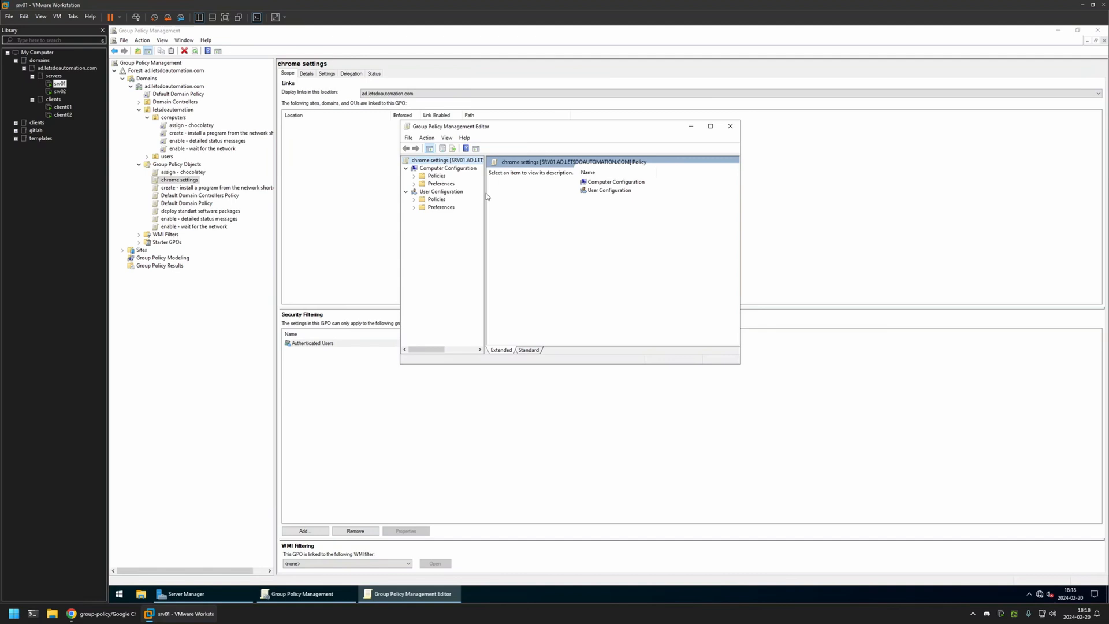
click(446, 168)
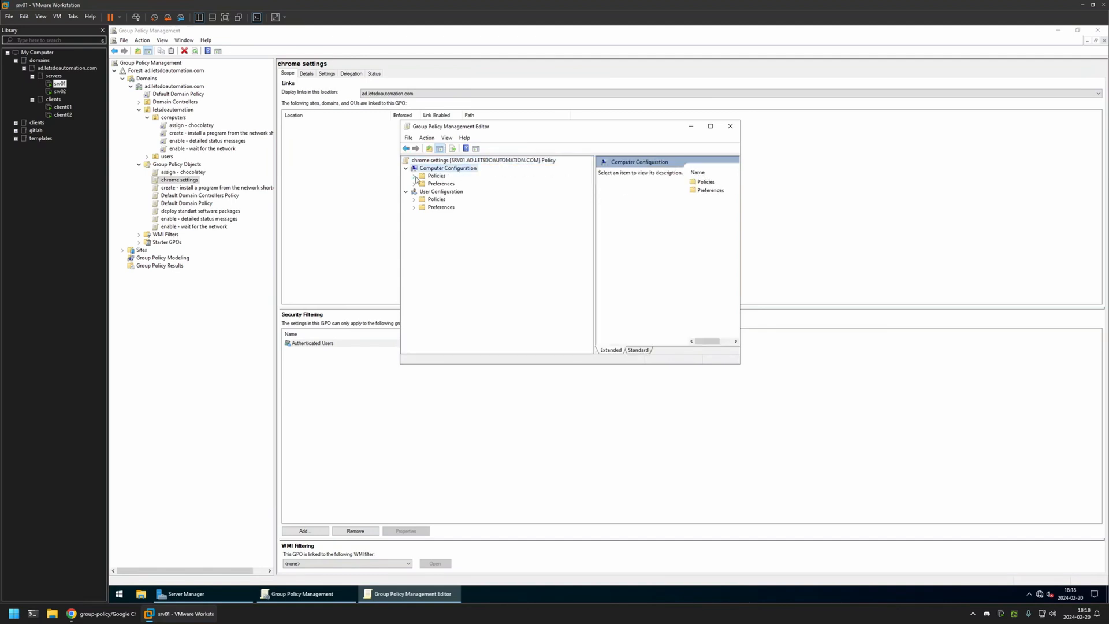
click(414, 176)
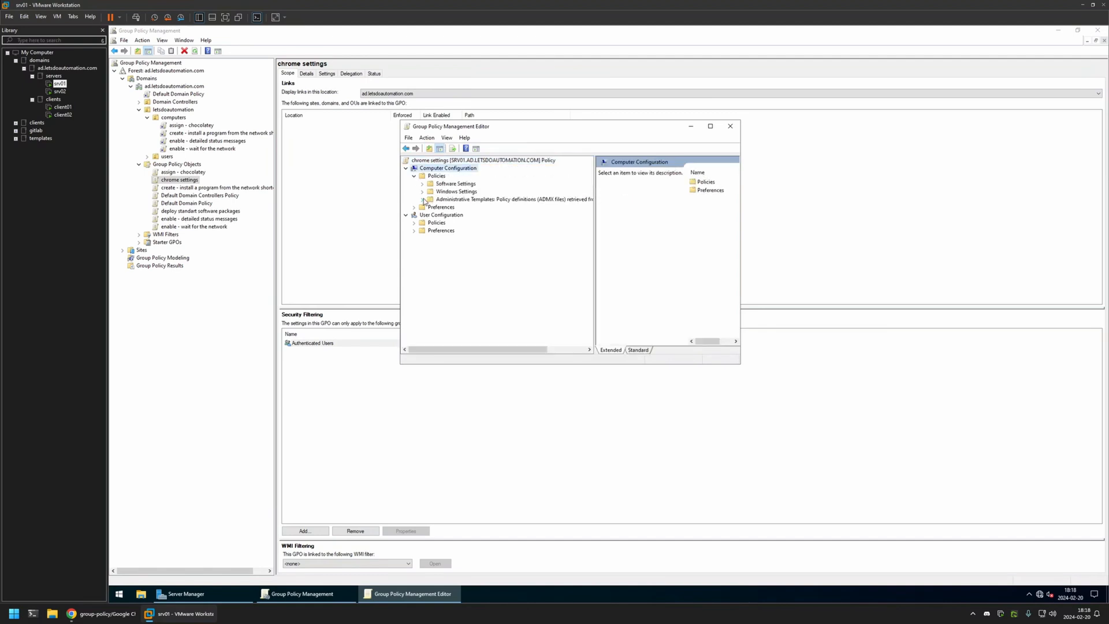
click(423, 199)
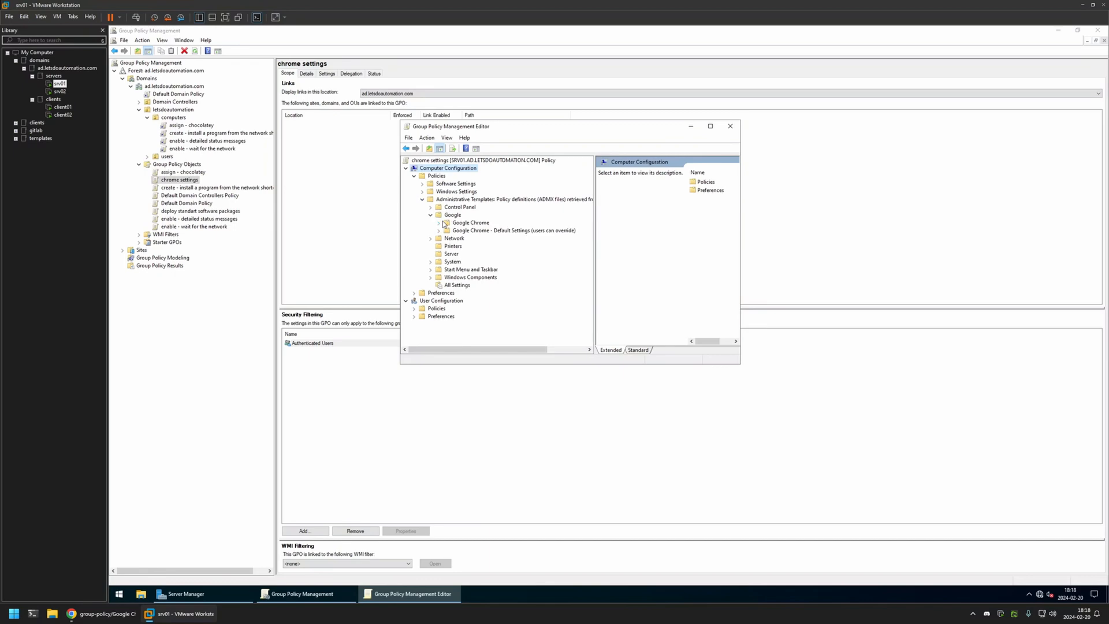
click(469, 222)
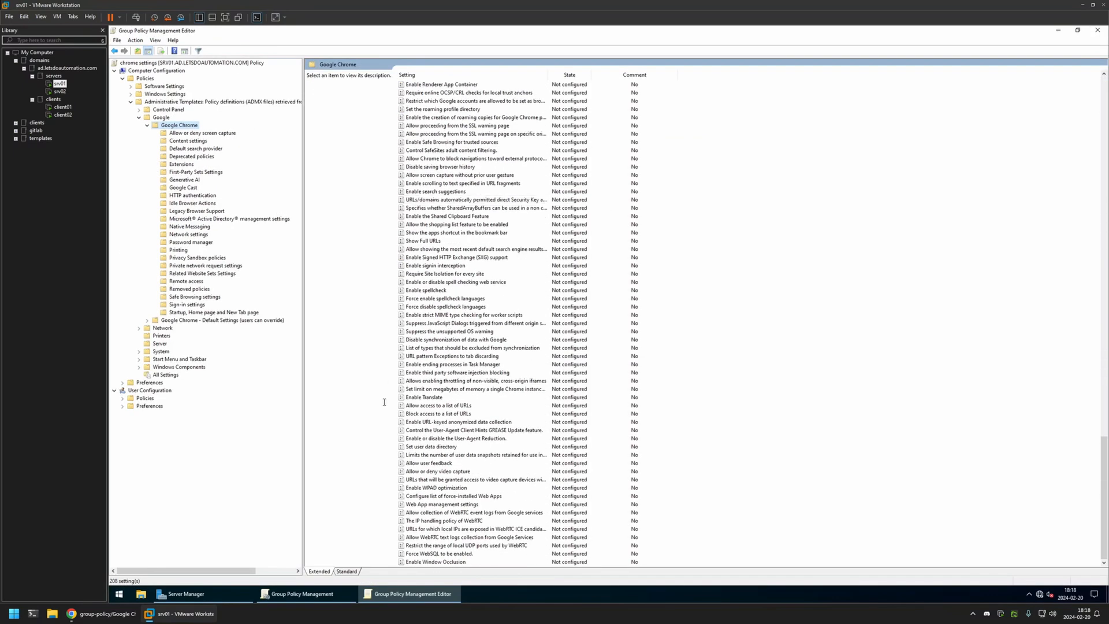
click(439, 413)
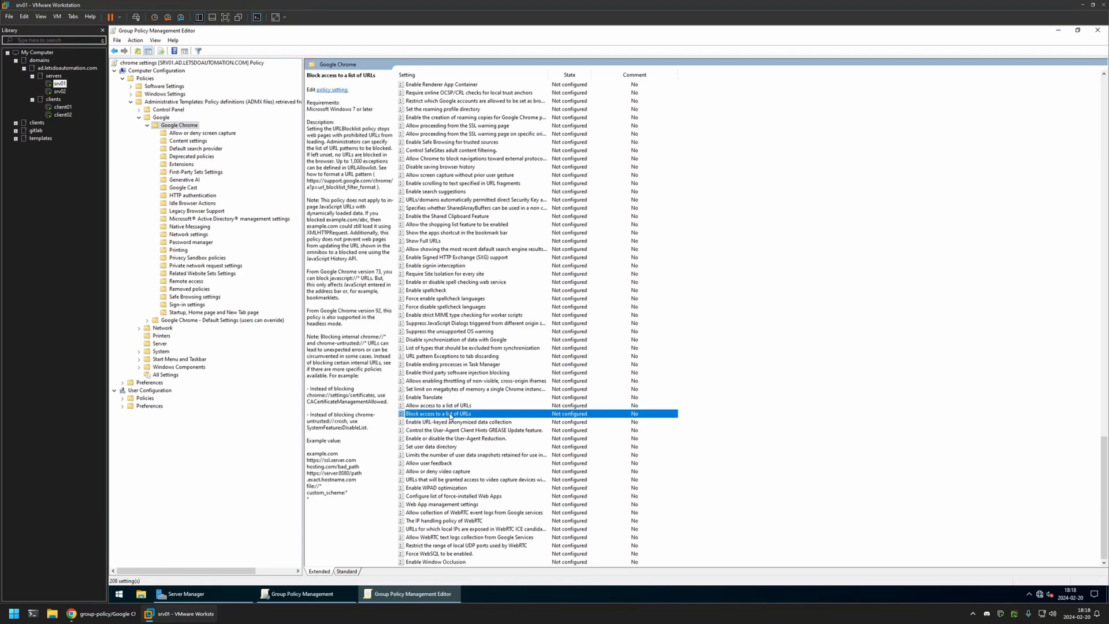
- Enable 'Block access to a list of URLs' with facebook.com and instagram.com on the block list and save it
double_click(439, 413)
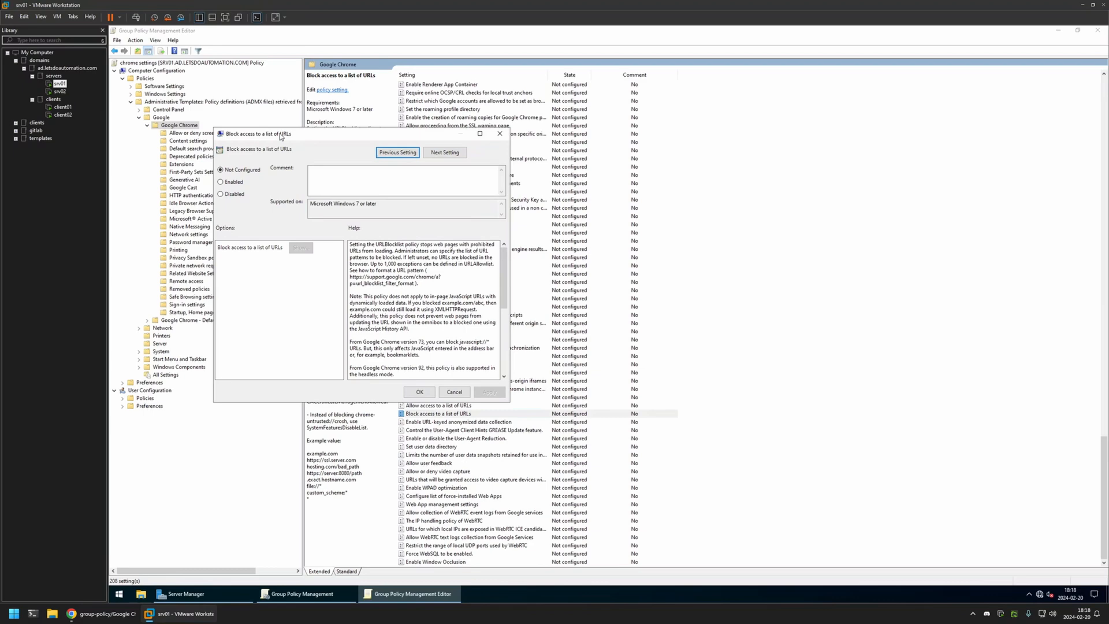
click(478, 197)
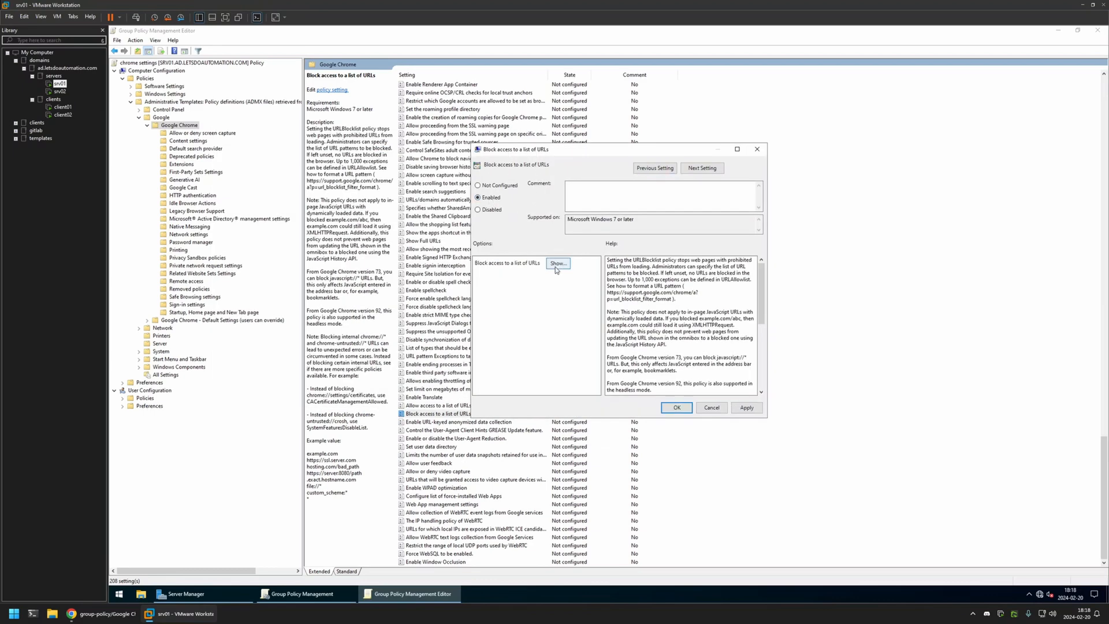
click(558, 264)
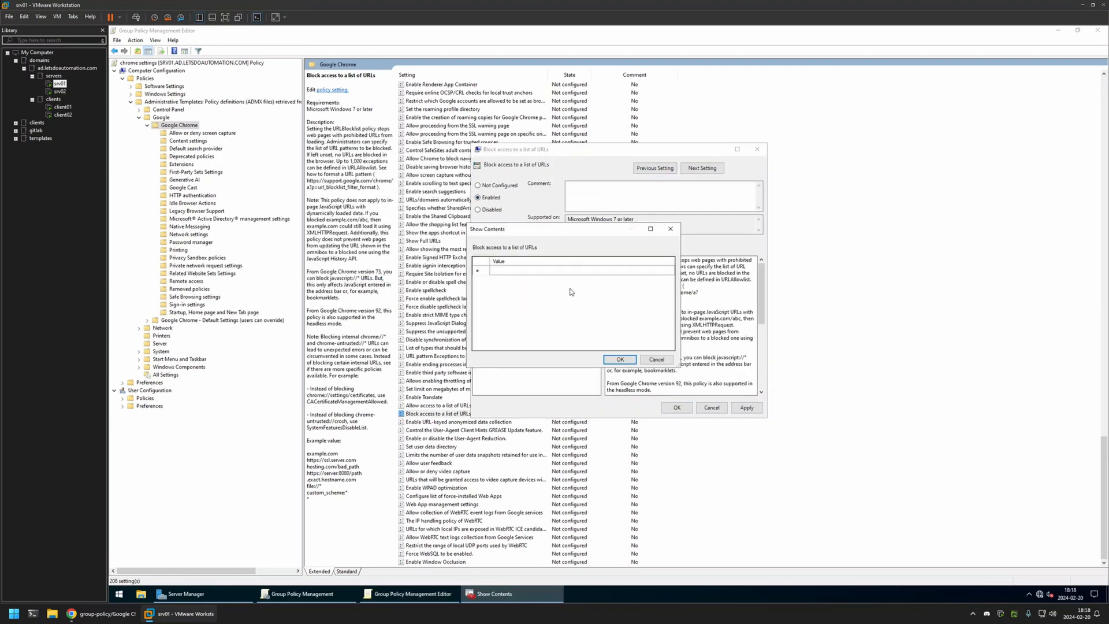
click(579, 271)
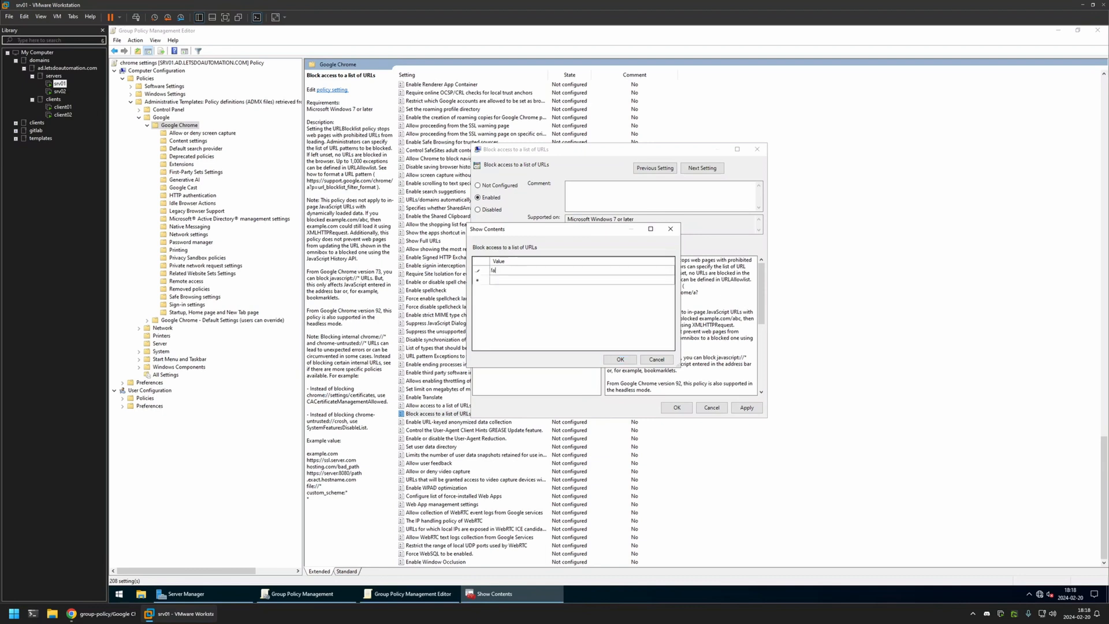
text(facebook.c)
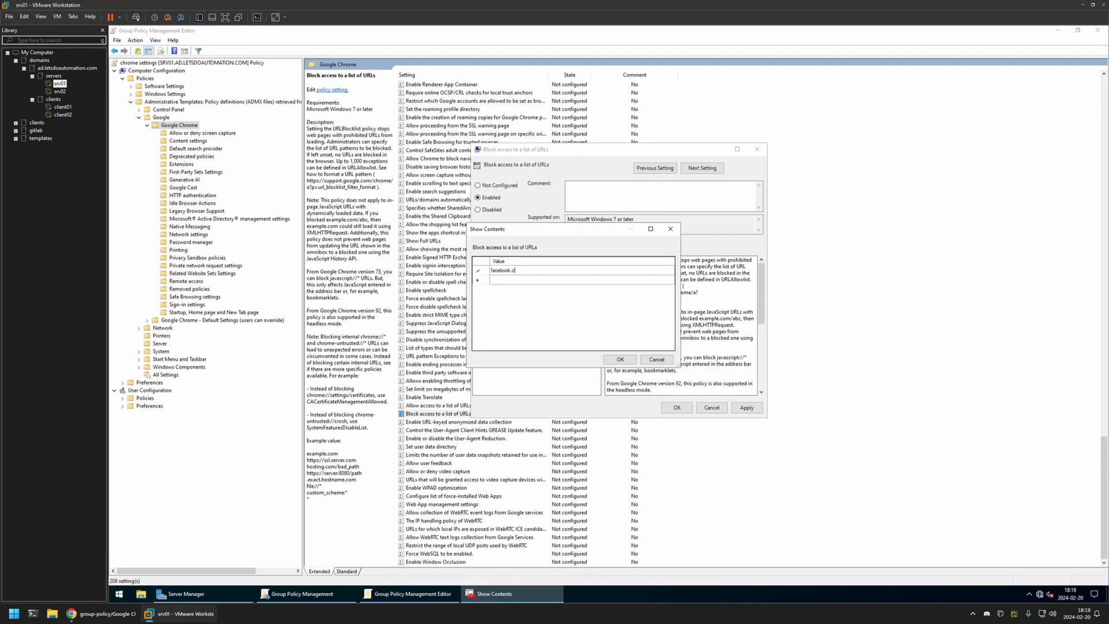
text(instagram.com)
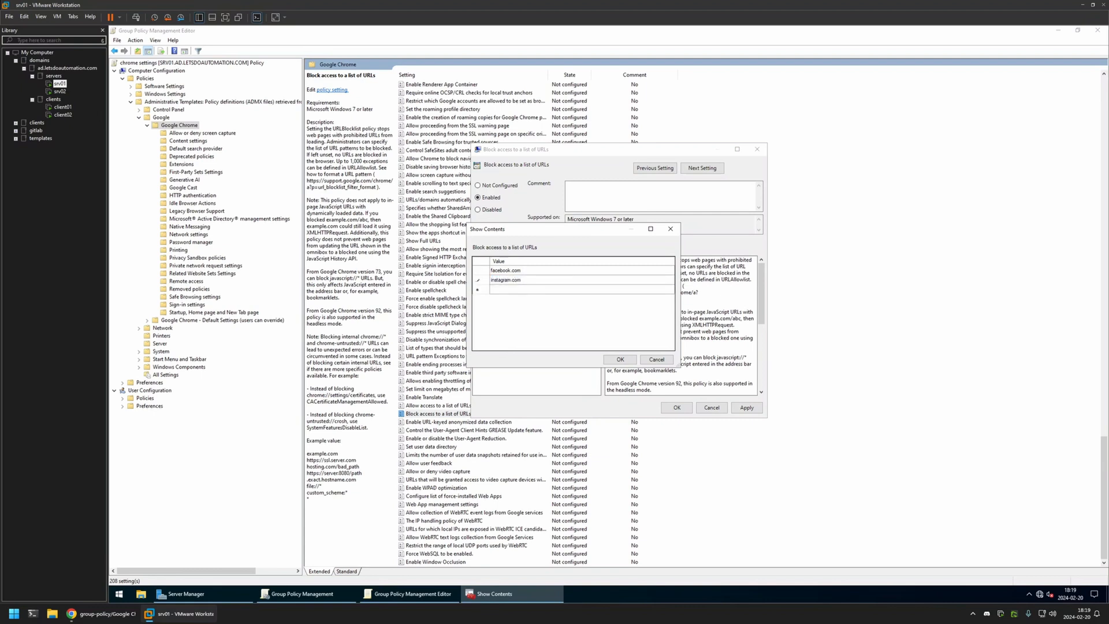
click(506, 279)
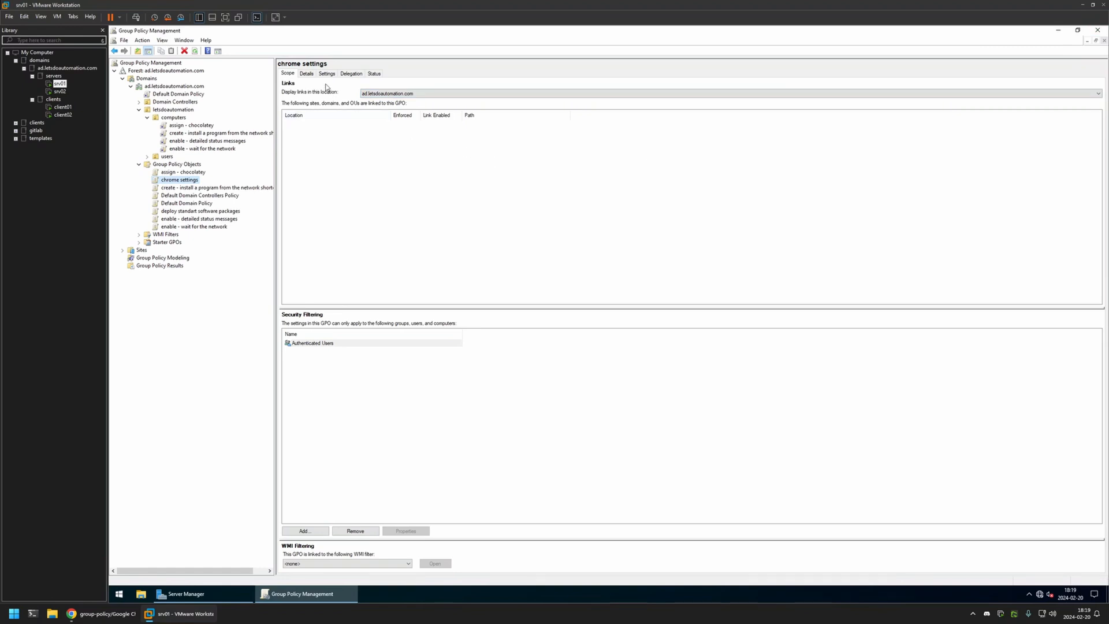
- In the Details tab, set the GPO status to 'User configuration settings disabled'
click(306, 73)
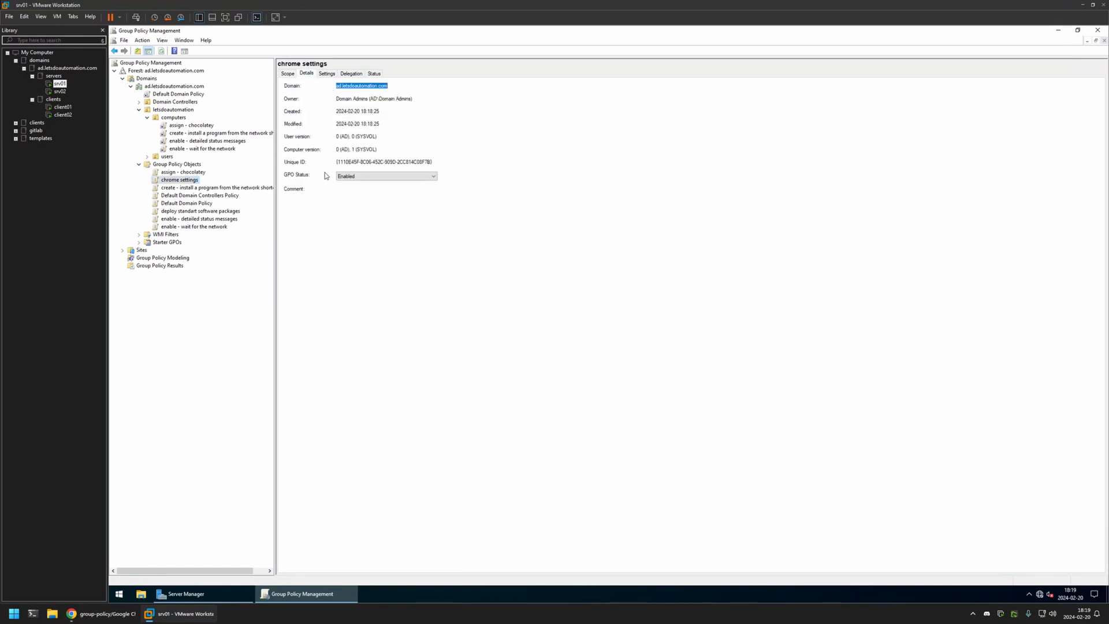
click(386, 175)
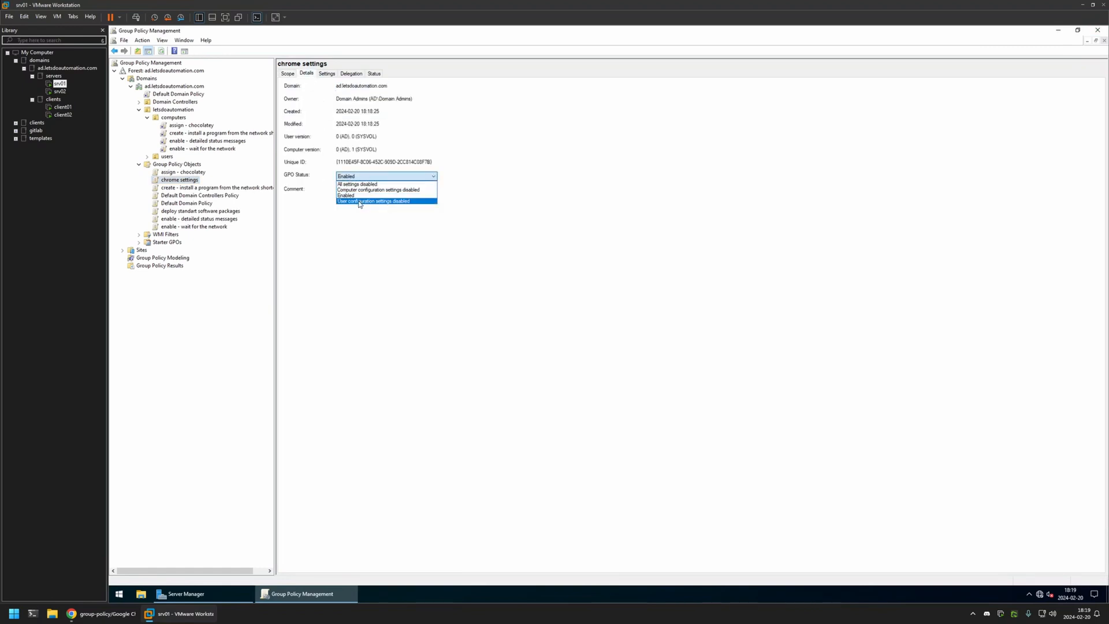
click(373, 201)
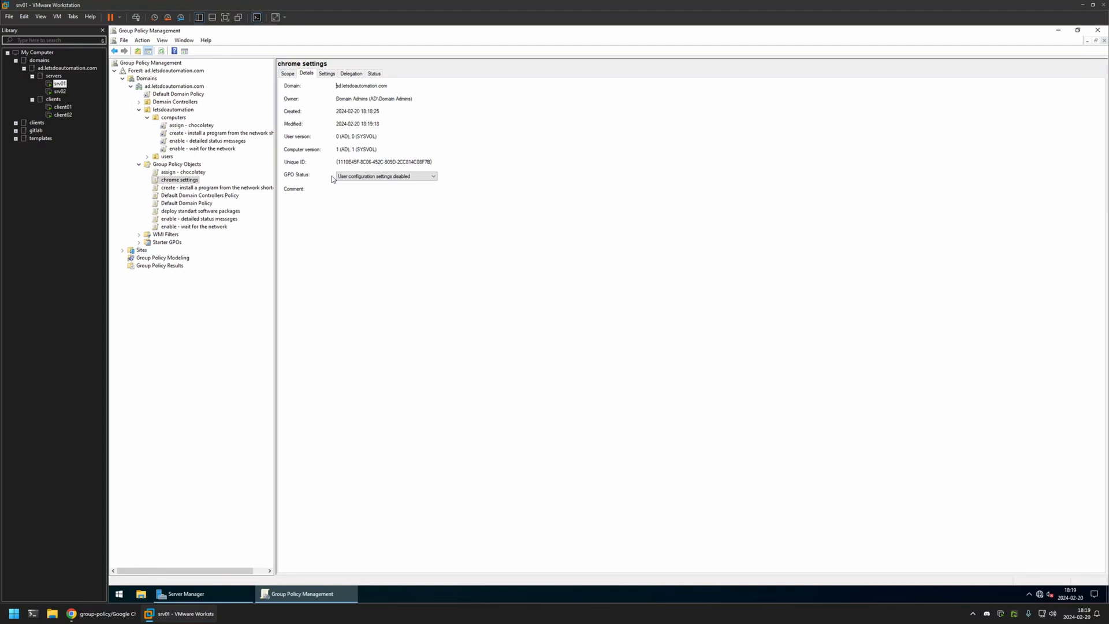
click(172, 117)
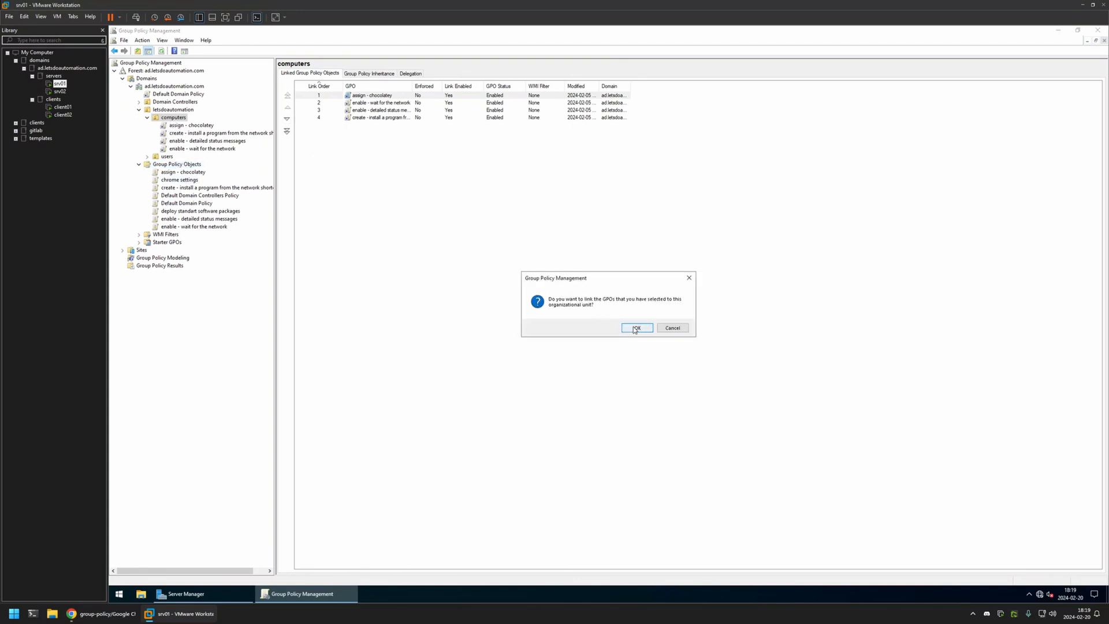
- Confirm linking the chrome settings GPO to the computers OU
click(635, 326)
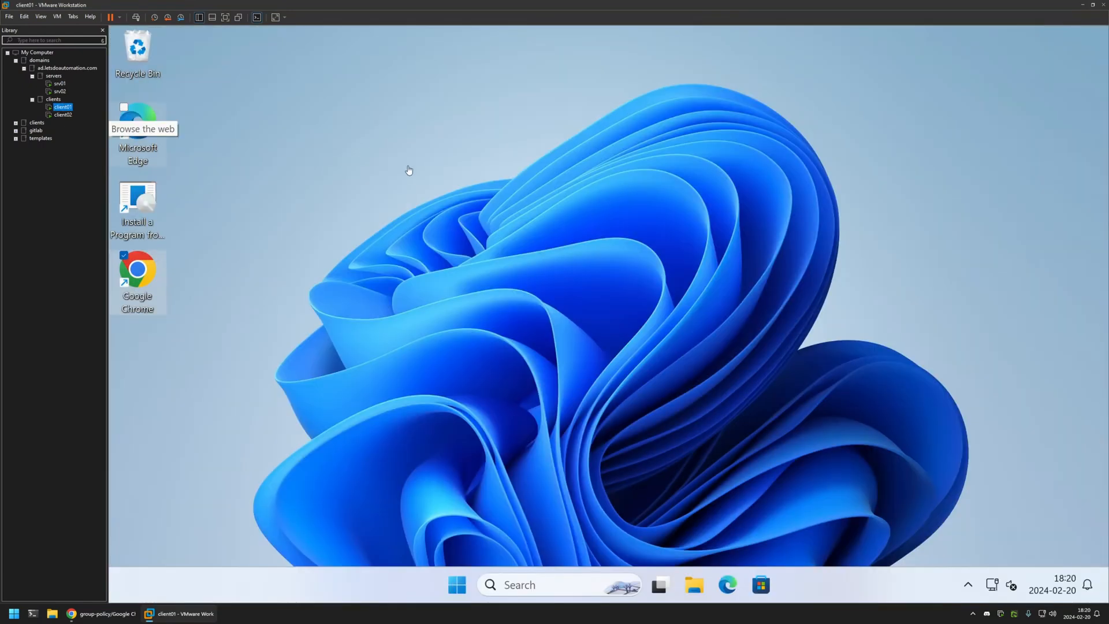
- On client01, load facebook.com and then instagram.com in Chrome, declining optional cookies, to show both still open
double_click(138, 276)
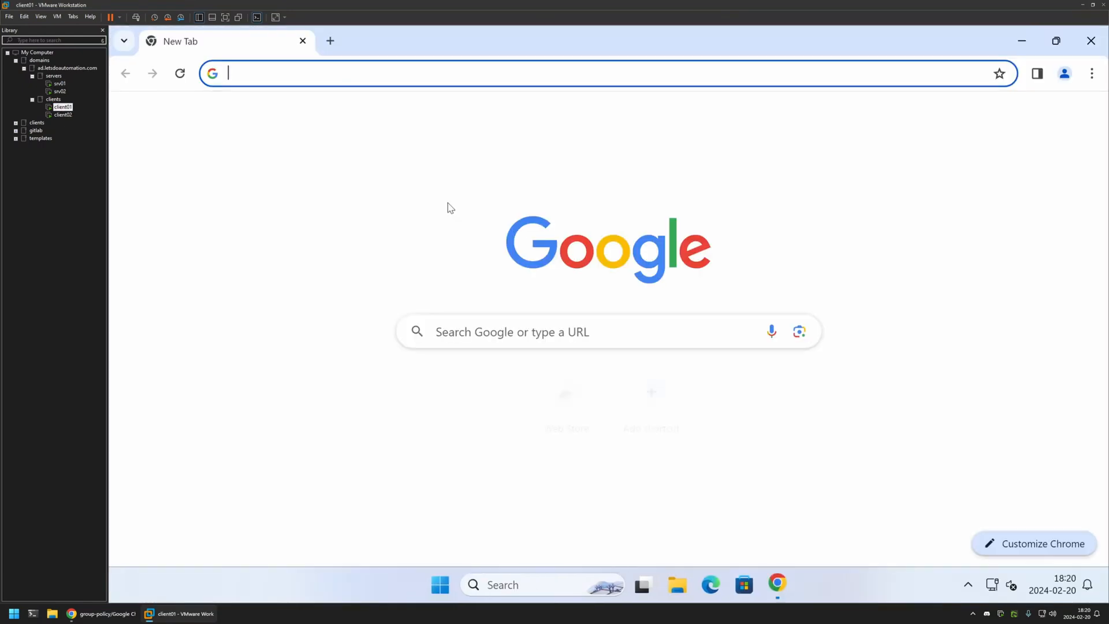
text(f)
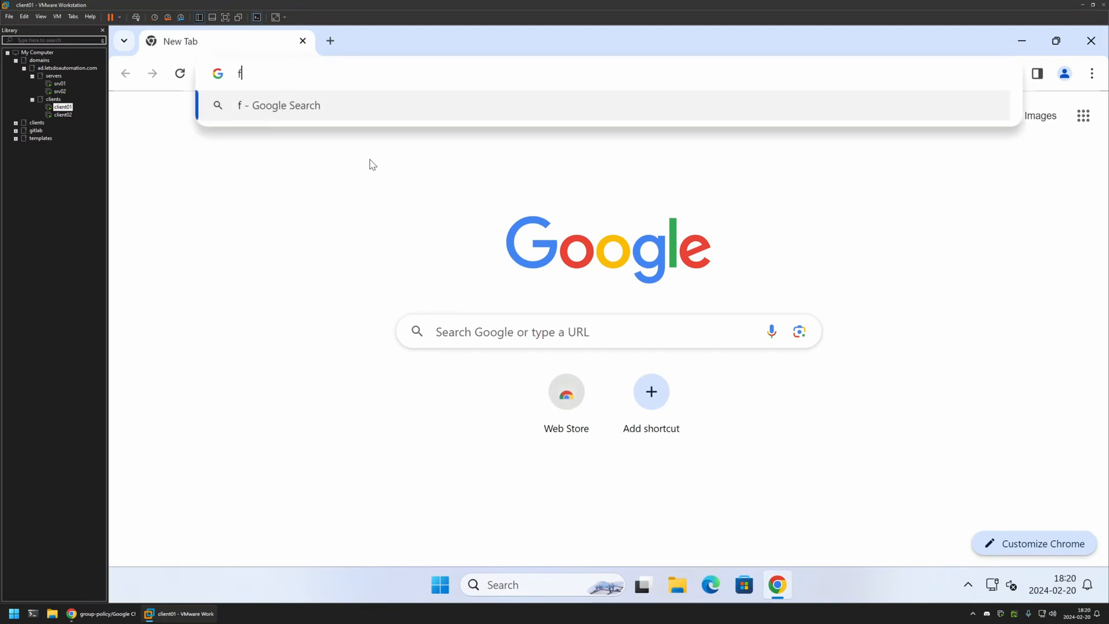
text(acebook.com)
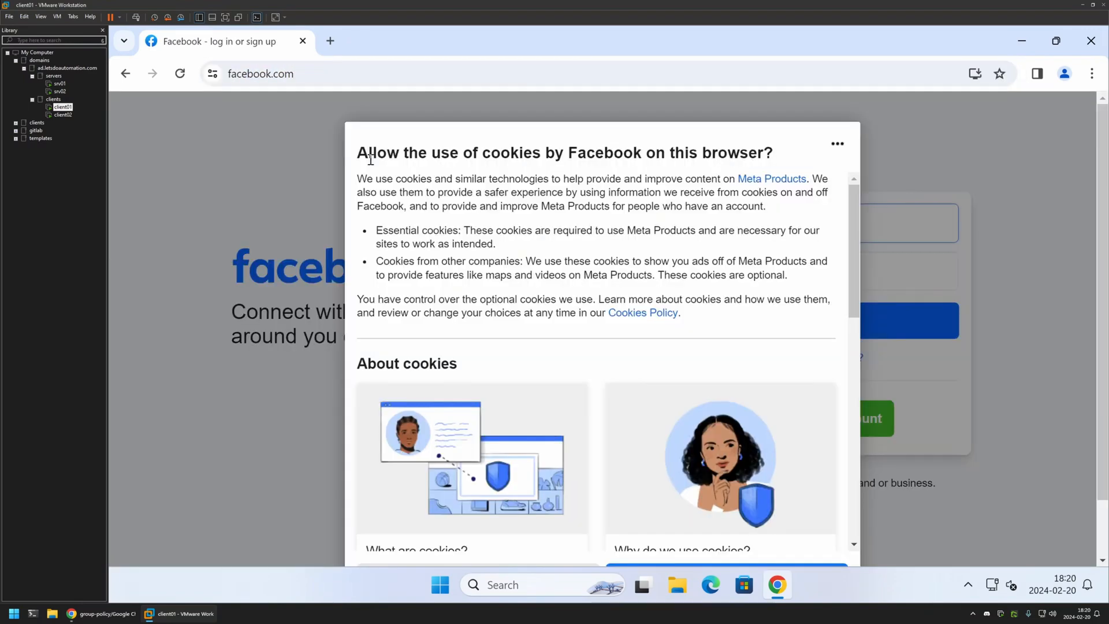
scroll(down, 3)
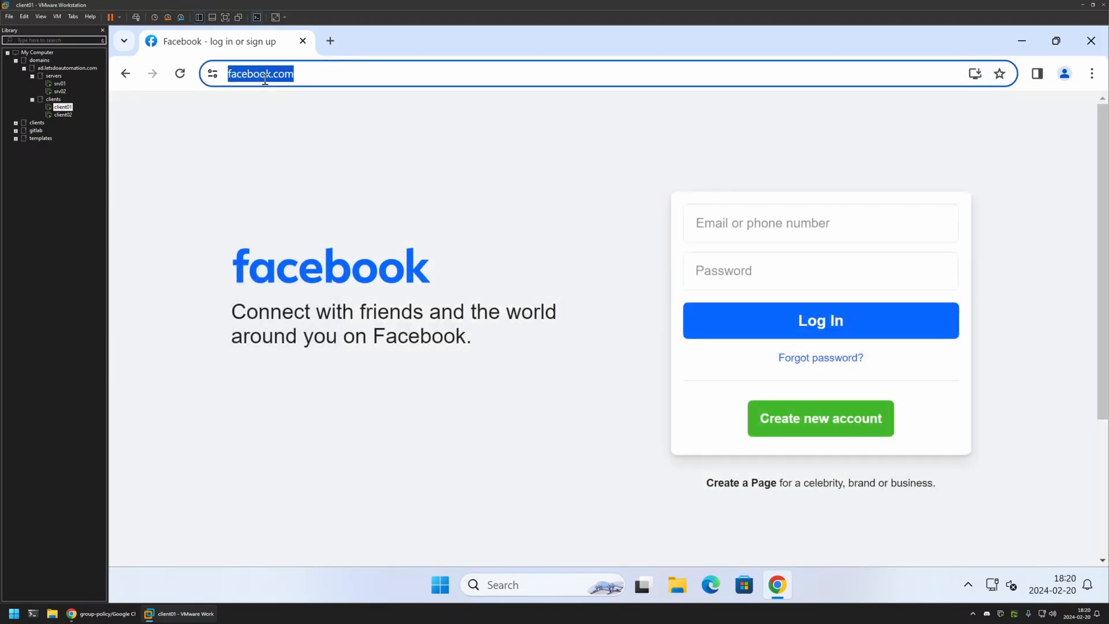
text(instagram)
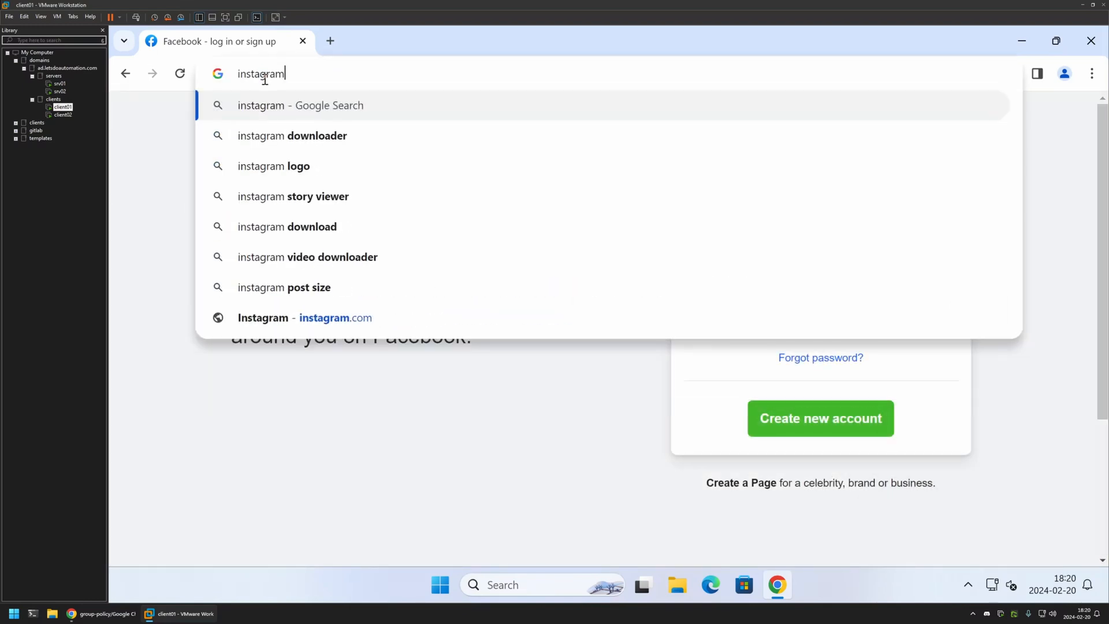
click(306, 318)
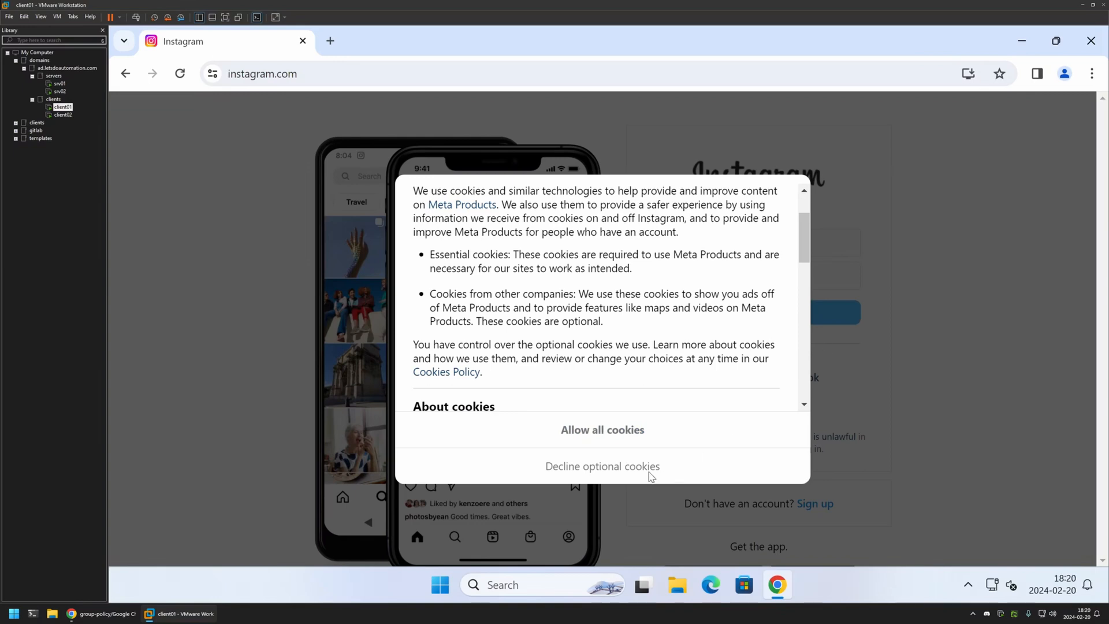
click(602, 466)
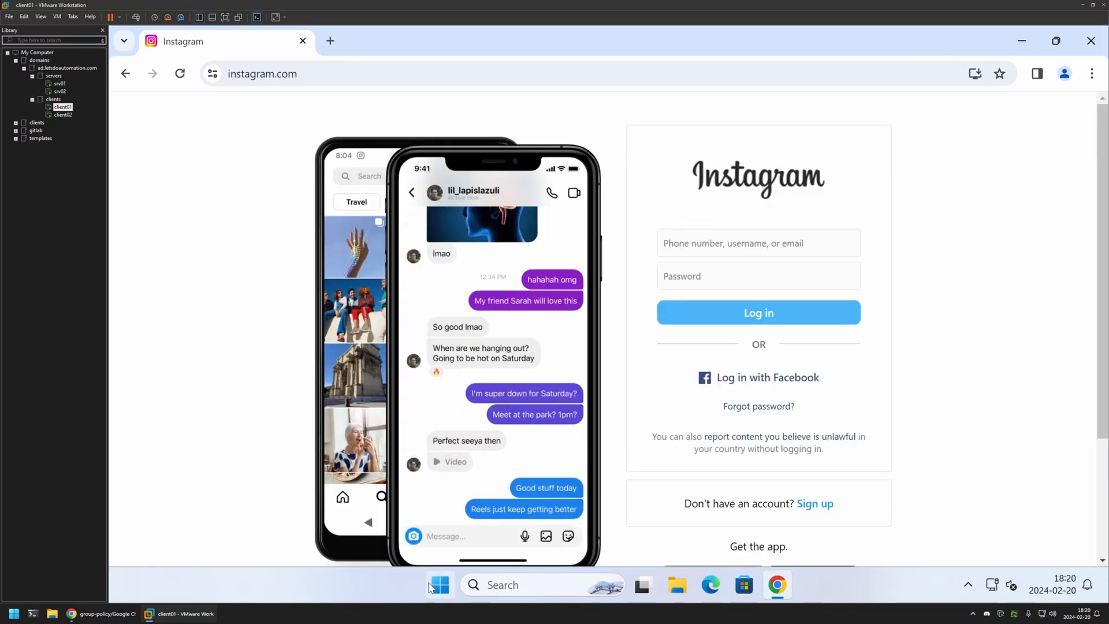
- Run gpupdate in Command Prompt until policy updates complete, then bring Chrome back to the front
text(cmd)
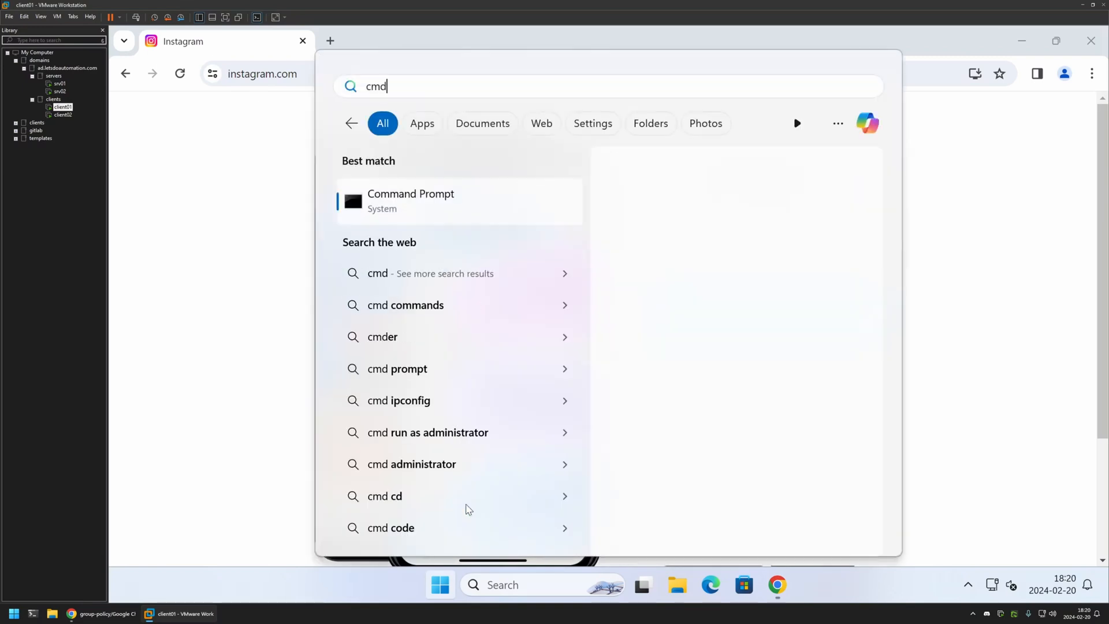
click(410, 201)
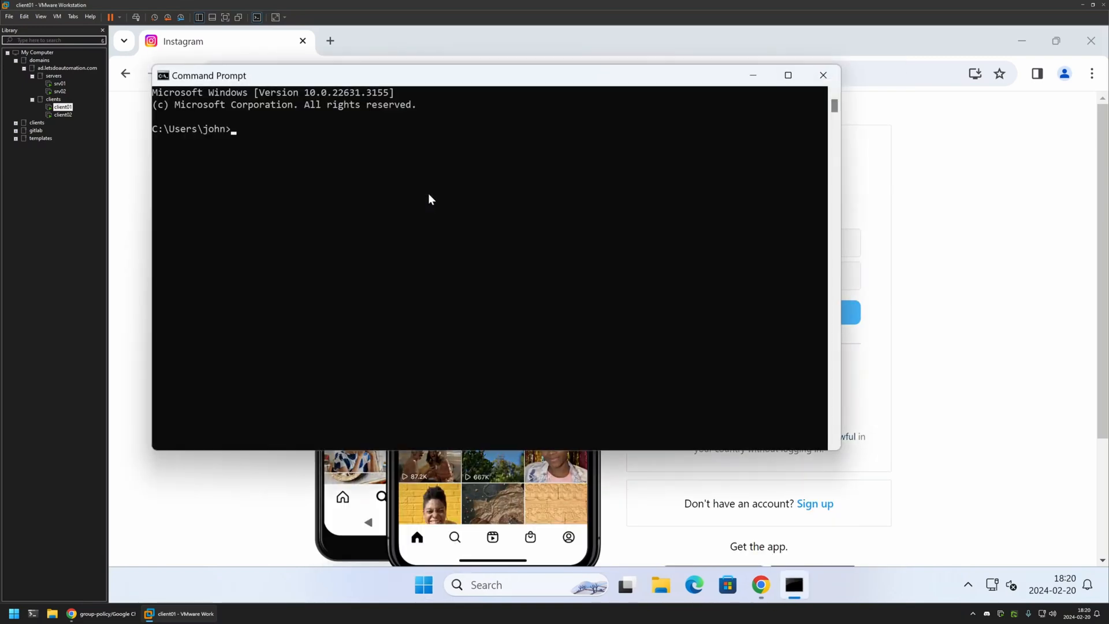
text(gpupdate)
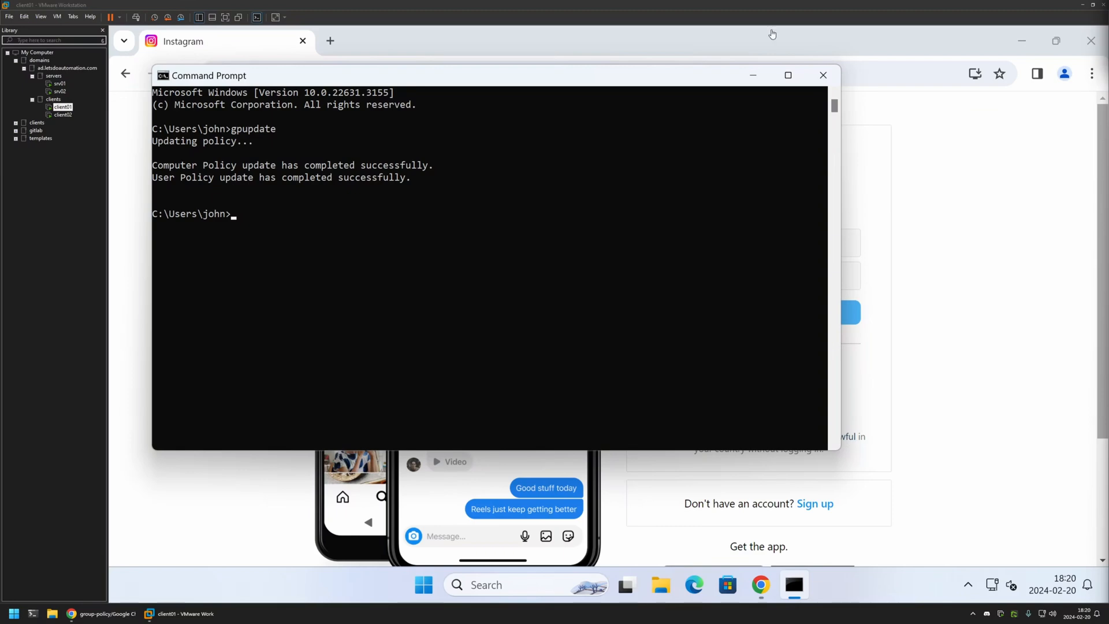
click(822, 75)
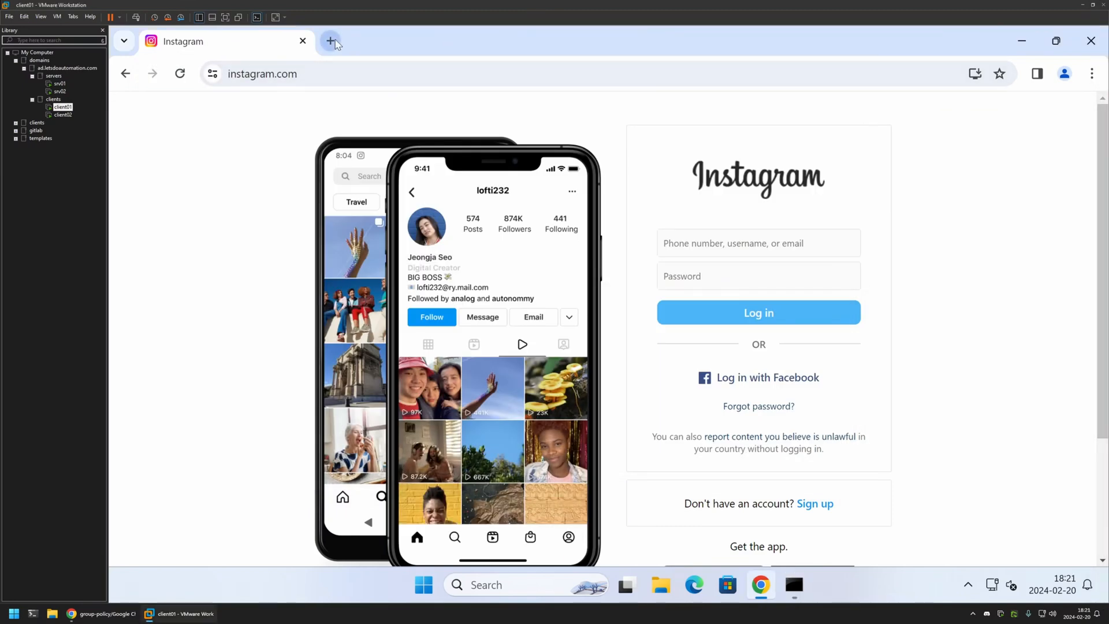